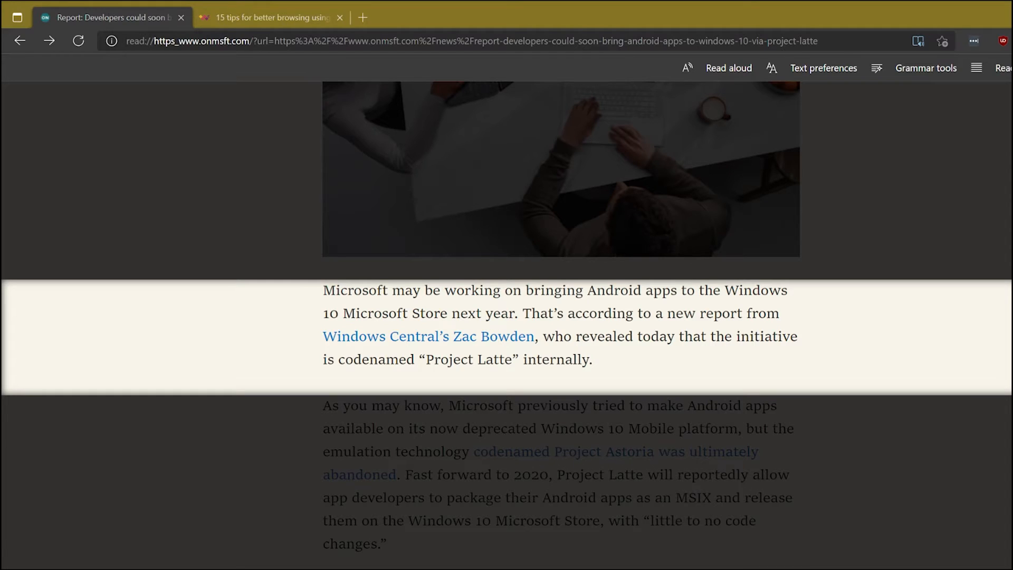
{"action": "scroll", "scroll_direction": "down", "scroll_amount": 3}
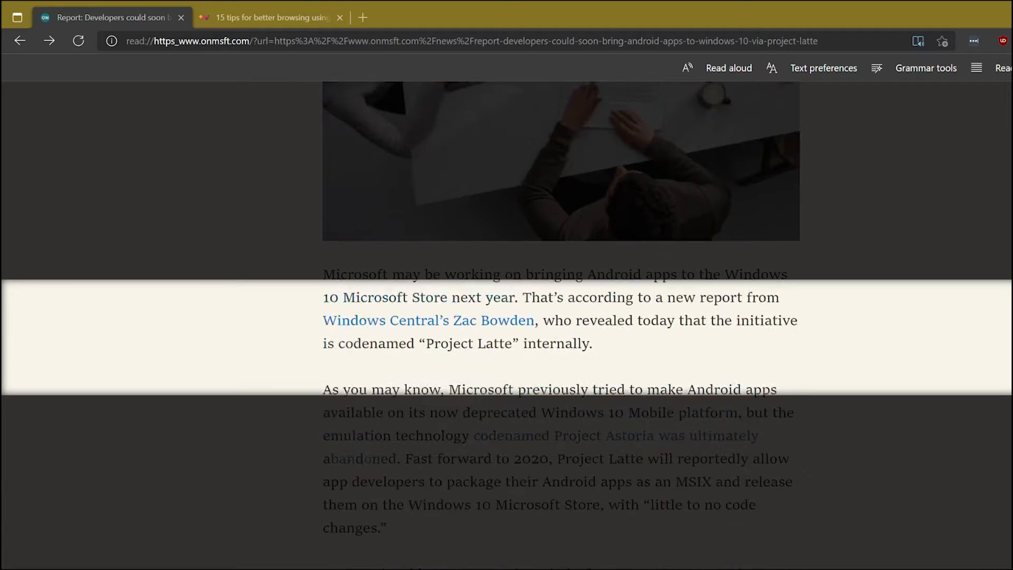
{"action": "scroll", "scroll_direction": "down", "scroll_amount": 3}
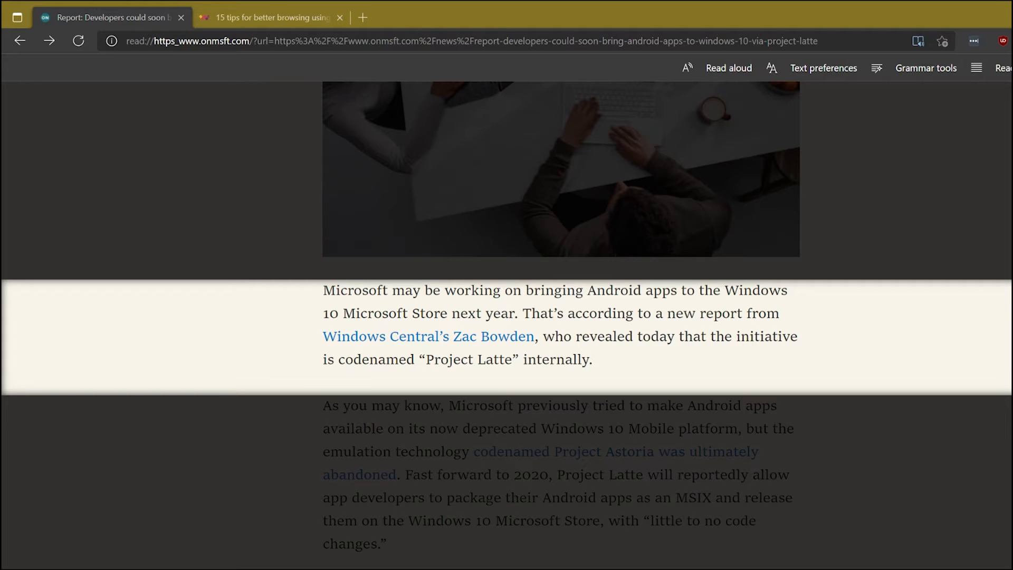
{"action": "scroll", "scroll_direction": "down", "scroll_amount": 3}
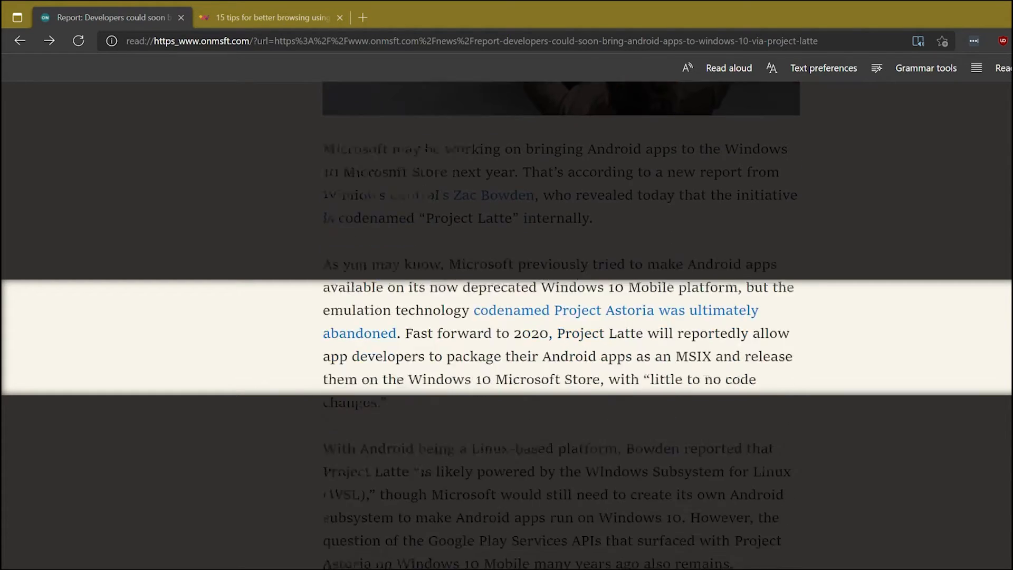
{"action": "scroll", "scroll_direction": "down", "scroll_amount": 3}
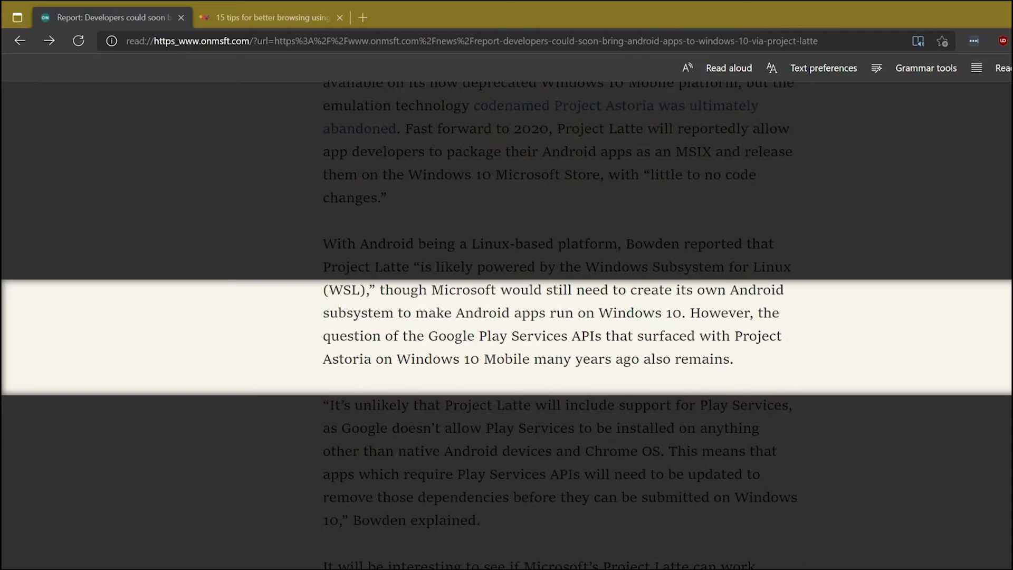
{"action": "scroll", "scroll_direction": "down", "scroll_amount": 3}
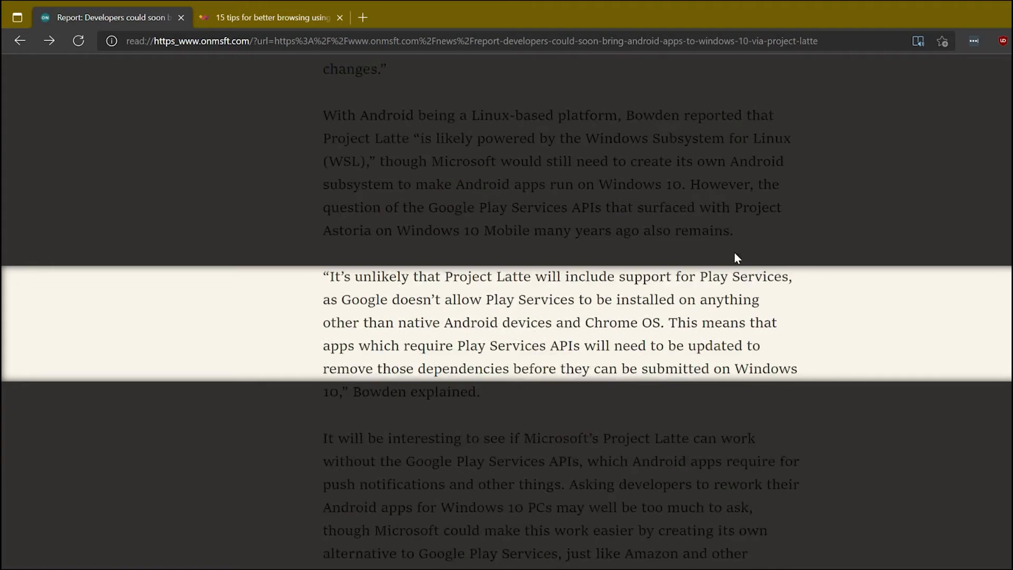
{"action": "mouse_move", "coordinate": [104, 337]}
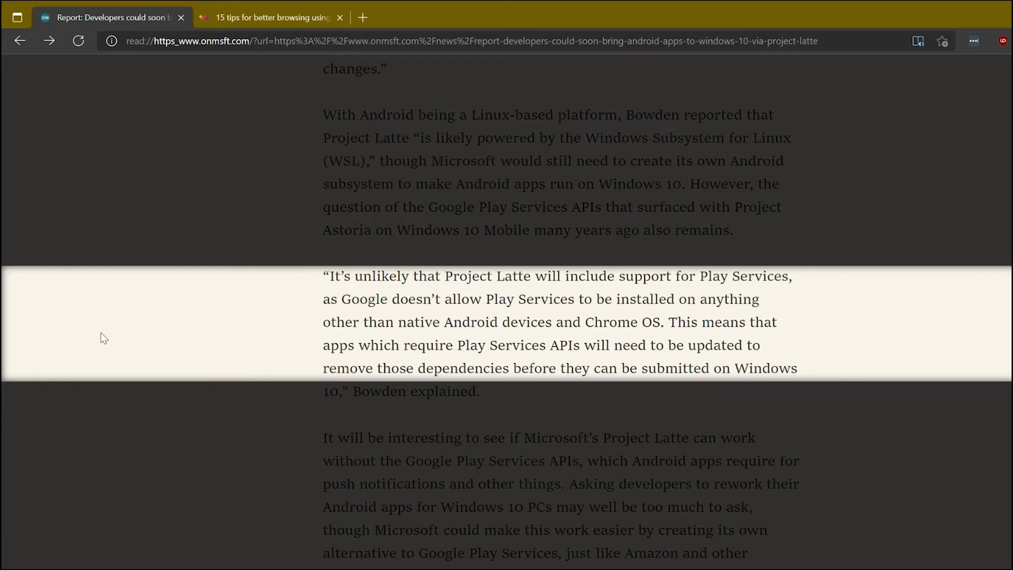
{"action": "mouse_move", "coordinate": [189, 390]}
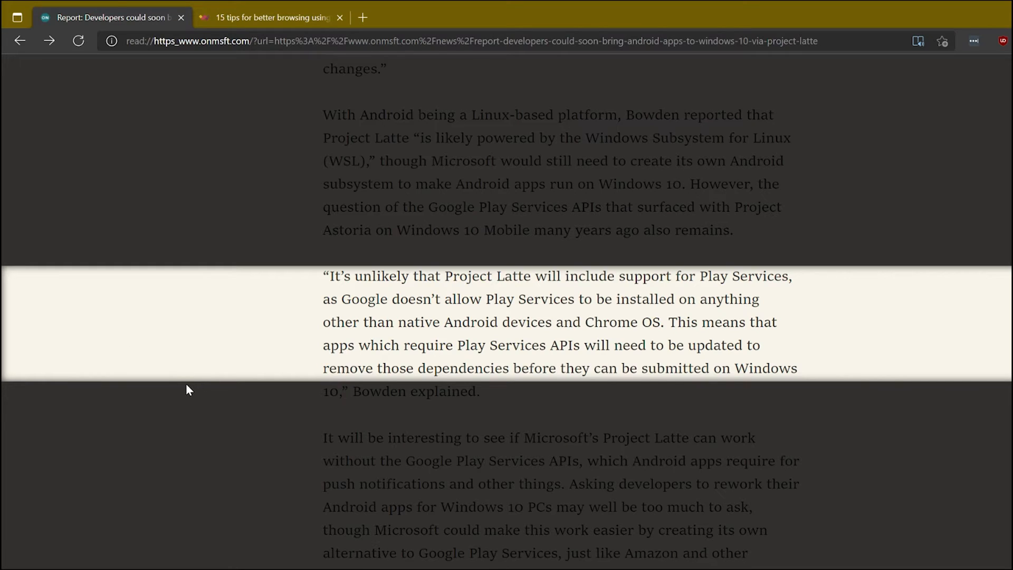
{"action": "mouse_move", "coordinate": [224, 382]}
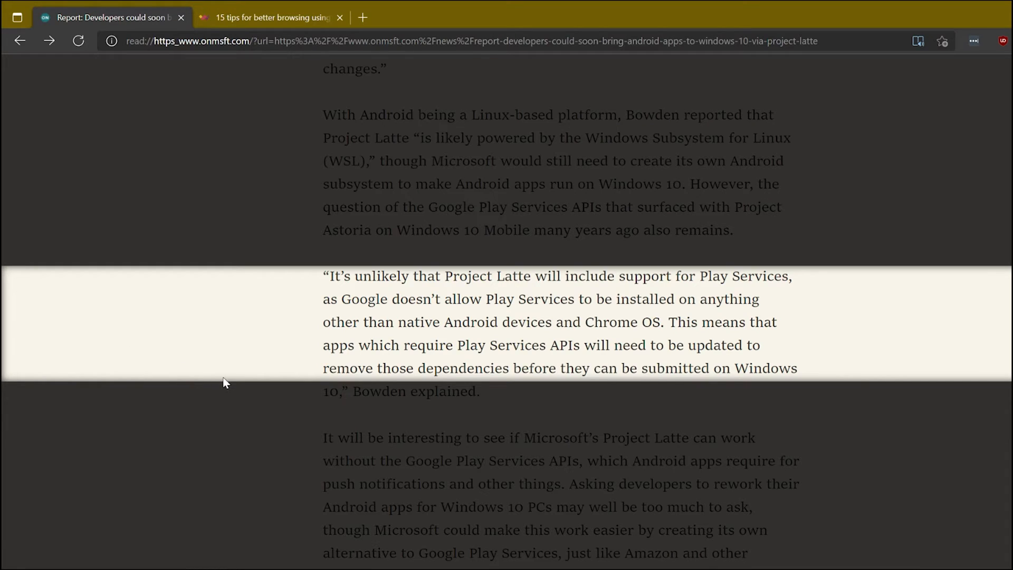
{"action": "mouse_move", "coordinate": [235, 355]}
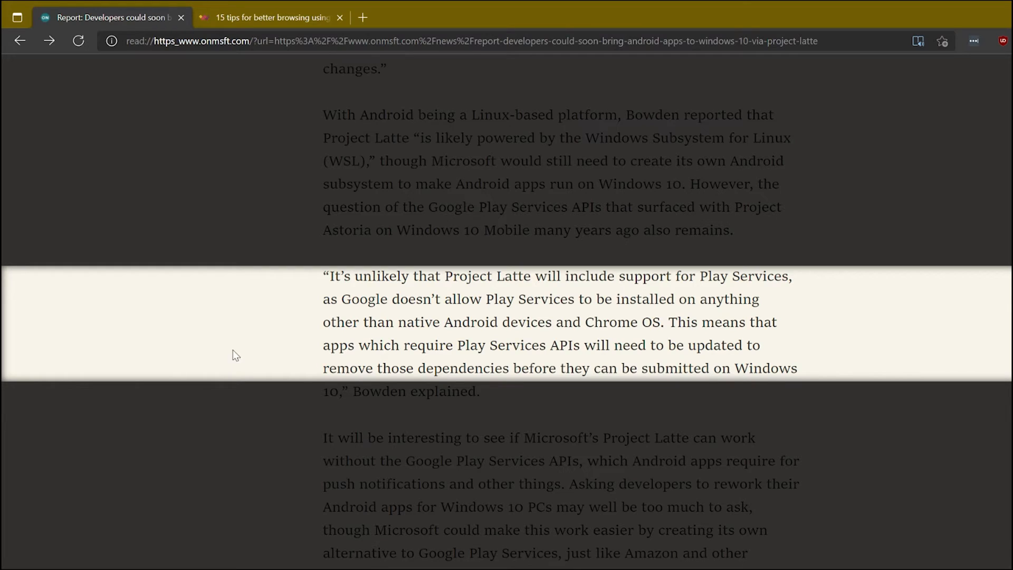
{"action": "mouse_move", "coordinate": [342, 310]}
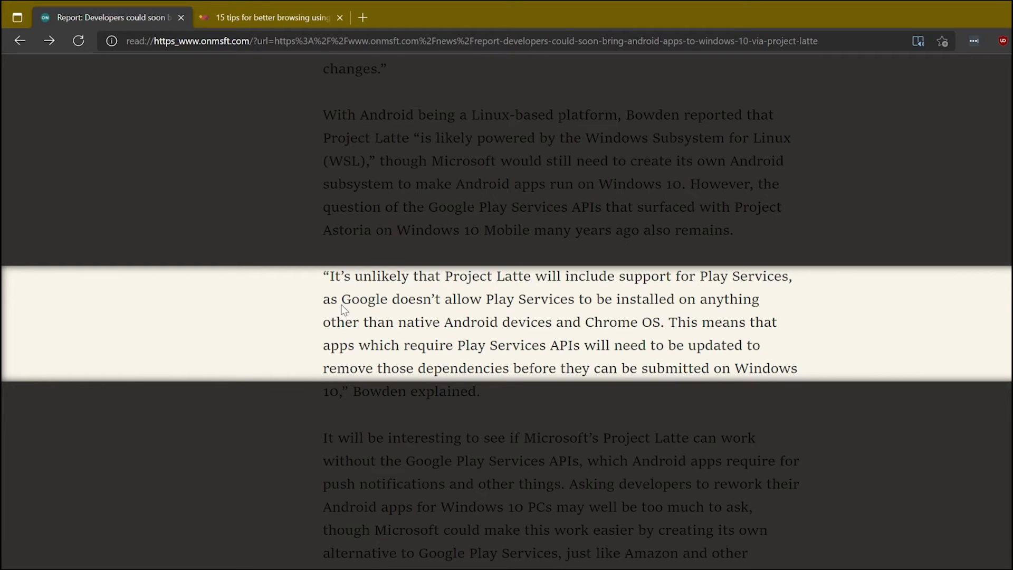
{"action": "mouse_move", "coordinate": [159, 425]}
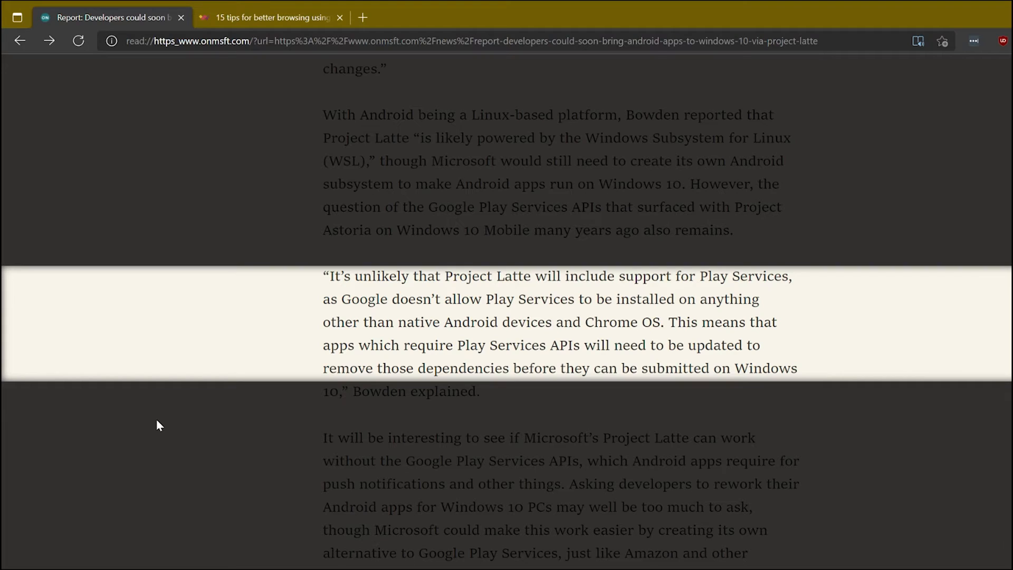
{"action": "mouse_move", "coordinate": [183, 367]}
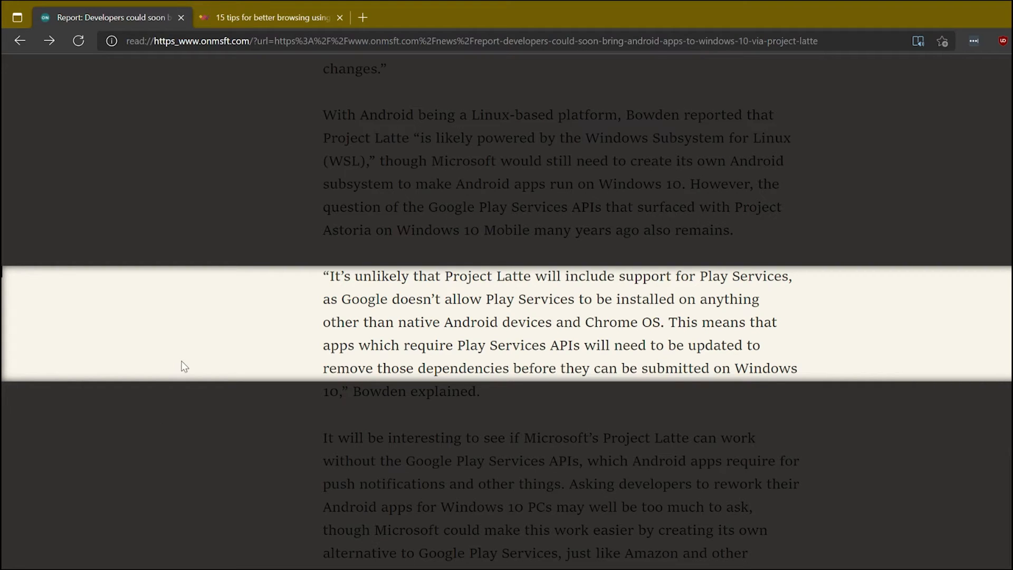
{"action": "mouse_move", "coordinate": [181, 365]}
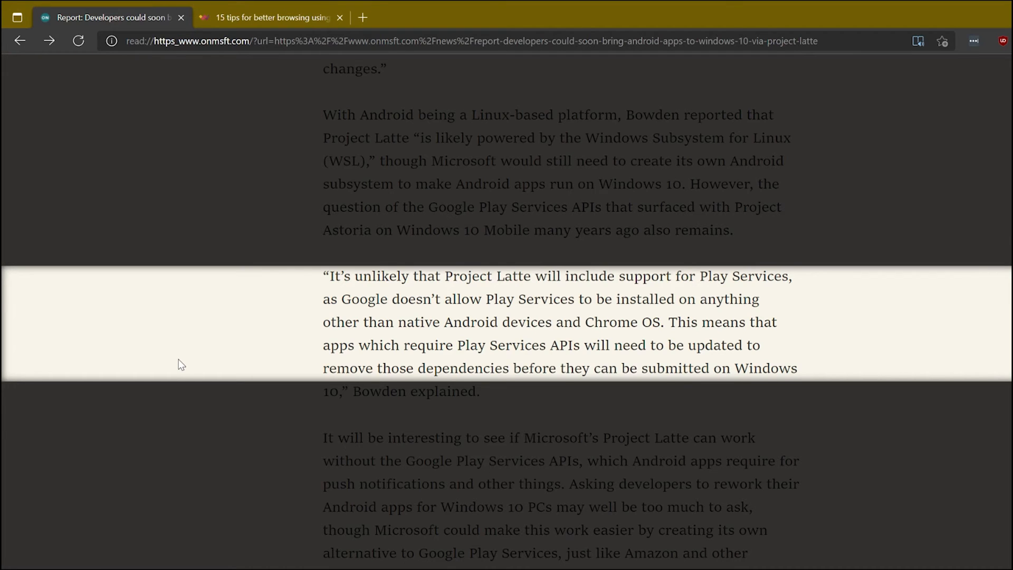
{"action": "scroll", "scroll_direction": "down", "scroll_amount": 3}
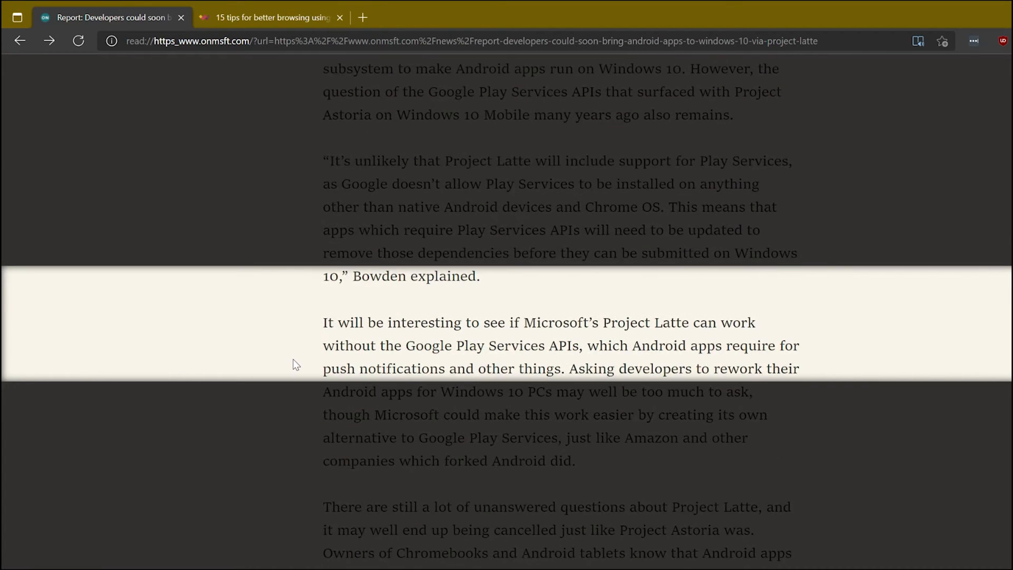
{"action": "scroll", "scroll_direction": "down", "scroll_amount": 3}
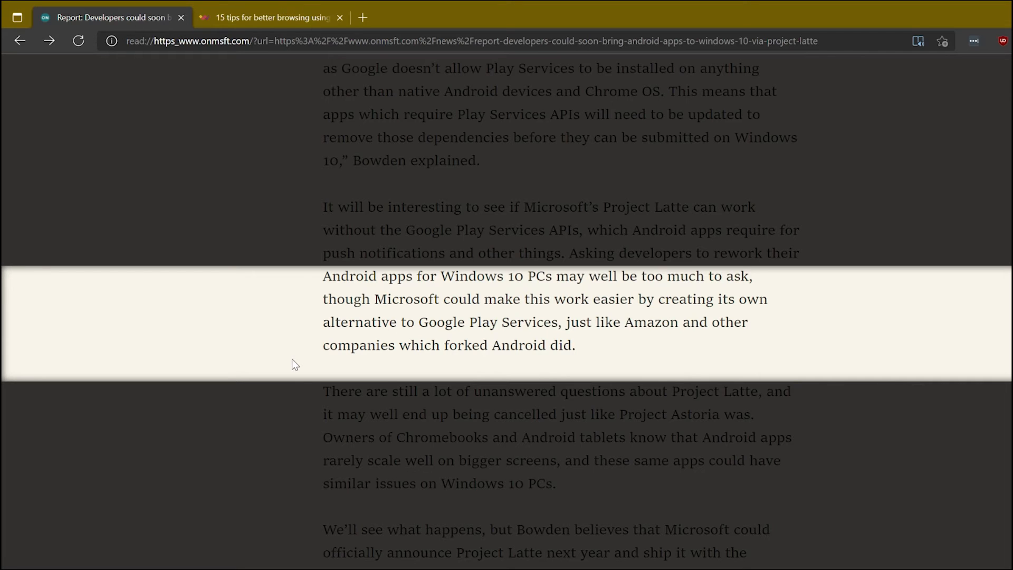
{"action": "mouse_move", "coordinate": [281, 346]}
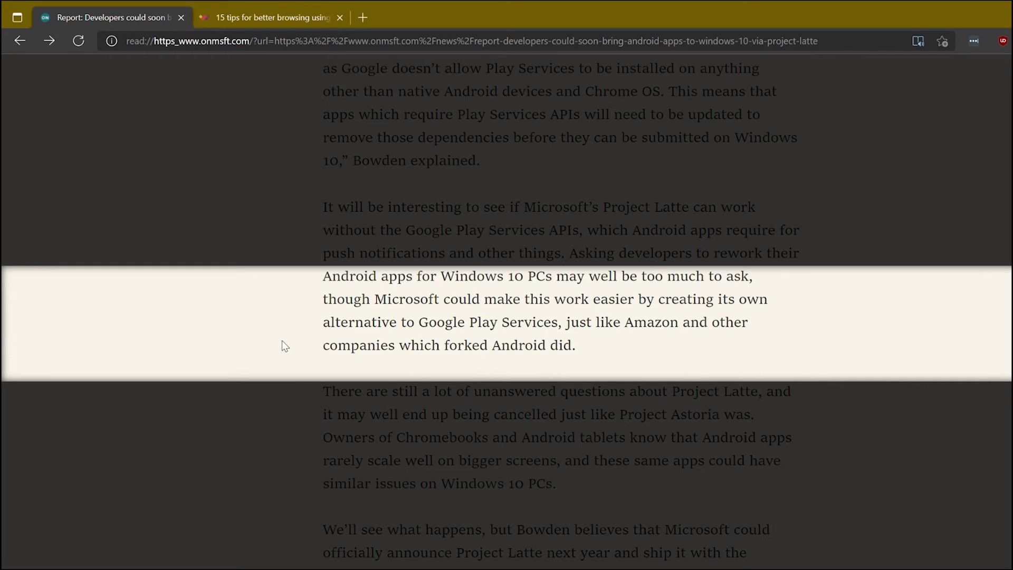
{"action": "scroll", "scroll_direction": "down", "scroll_amount": 3}
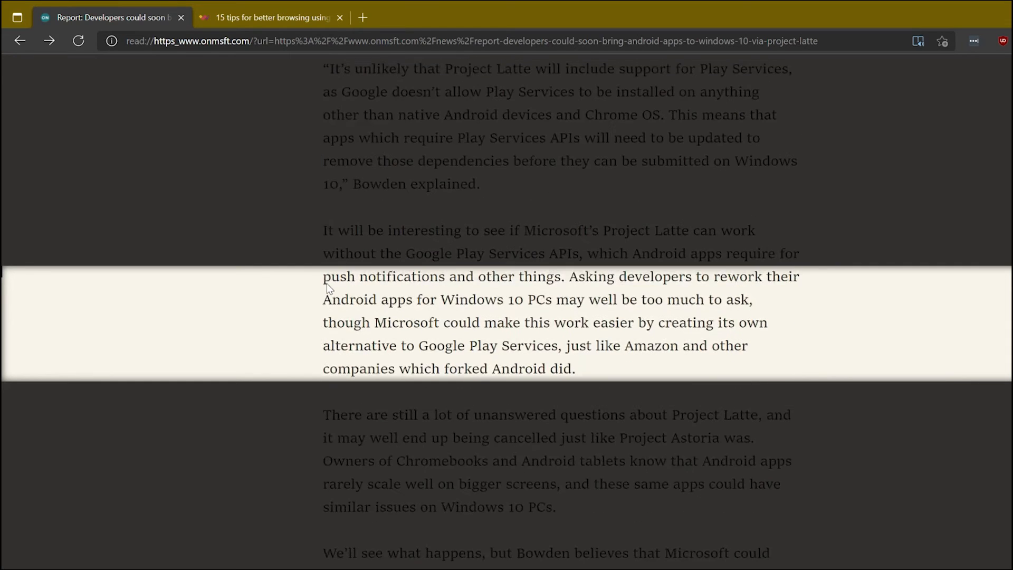
{"action": "scroll", "scroll_direction": "up", "scroll_amount": 3}
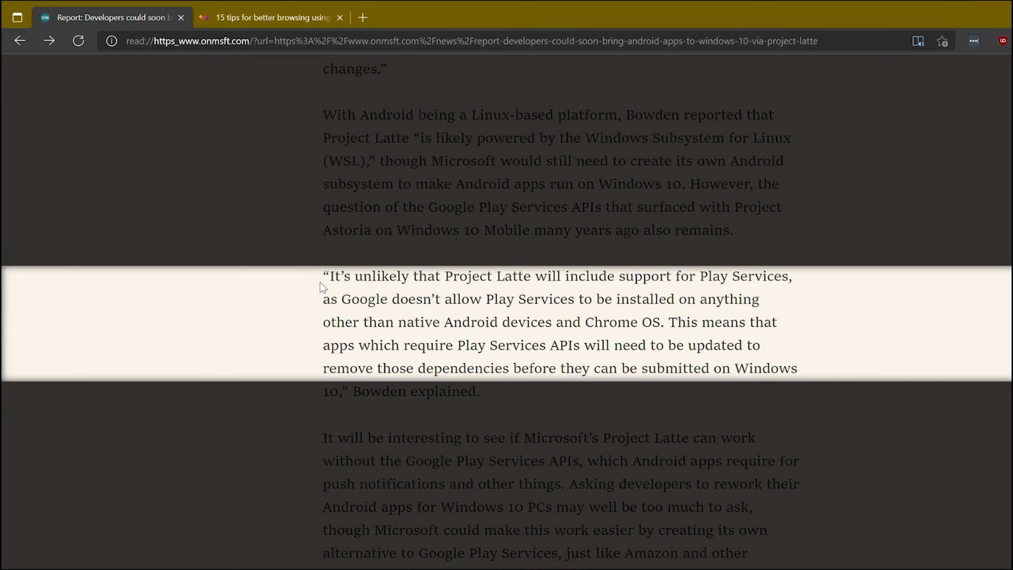
{"action": "scroll", "scroll_direction": "up", "scroll_amount": 3}
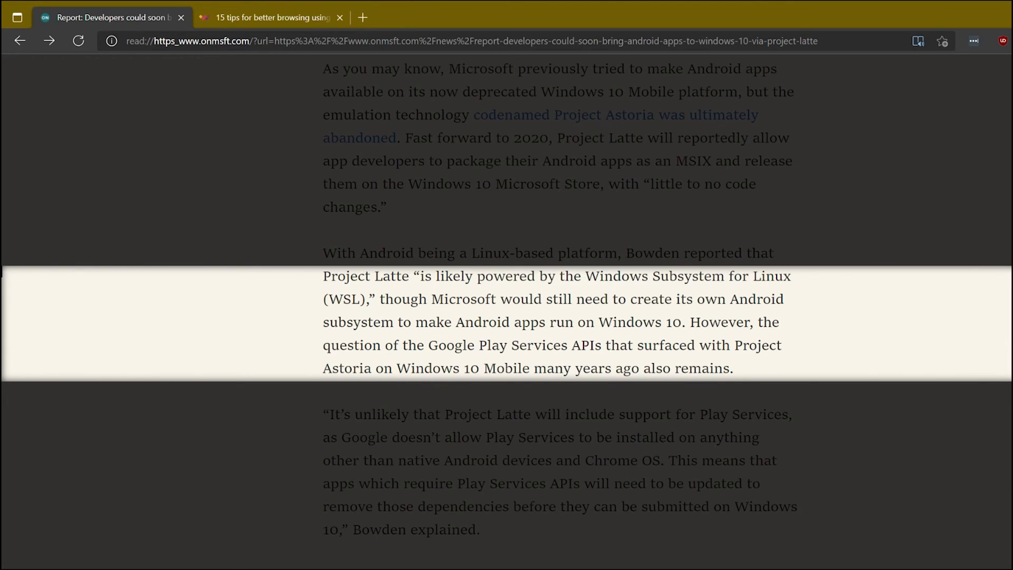
{"action": "mouse_move", "coordinate": [940, 491]}
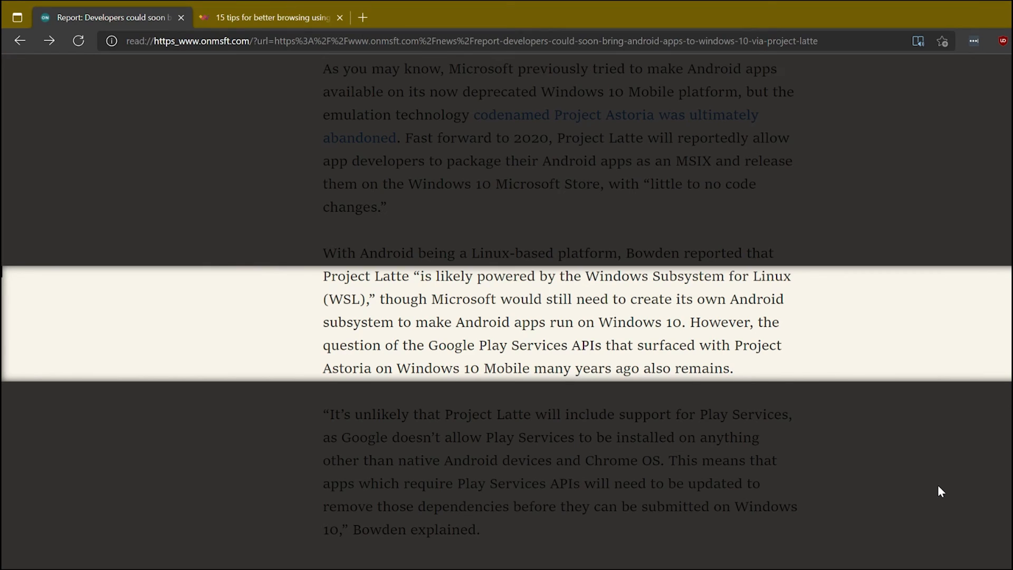